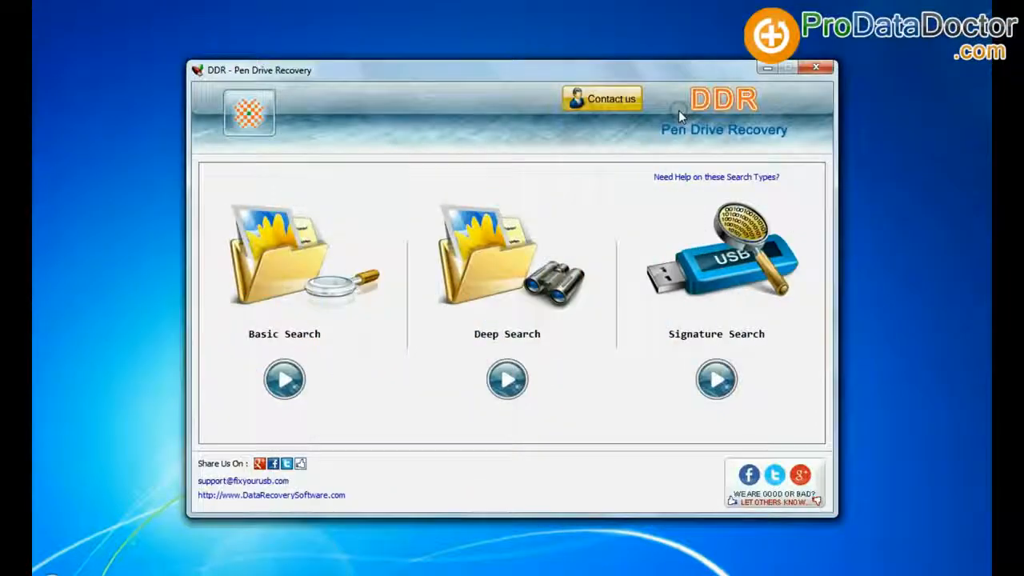
mouse_move(748, 144)
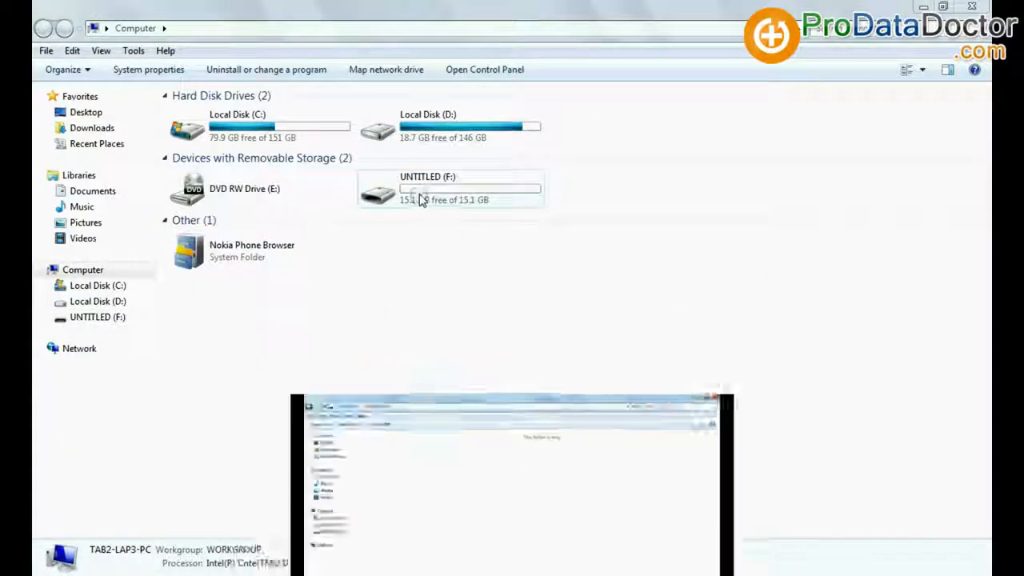
Step: Quick-format the UNTITLED (F:) pen drive from Explorer and acknowledge Format Complete
right_click(427, 188)
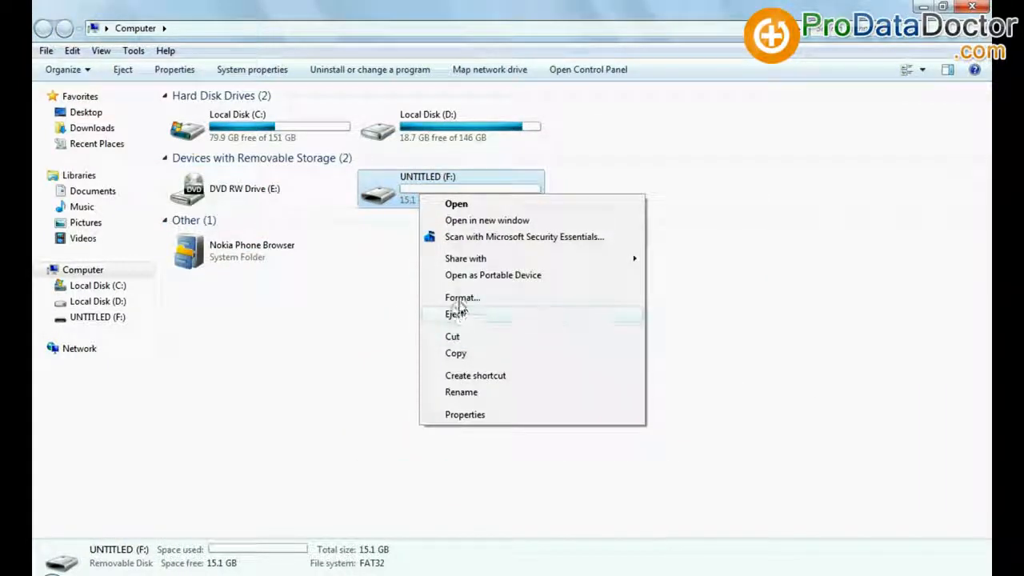
left_click(454, 313)
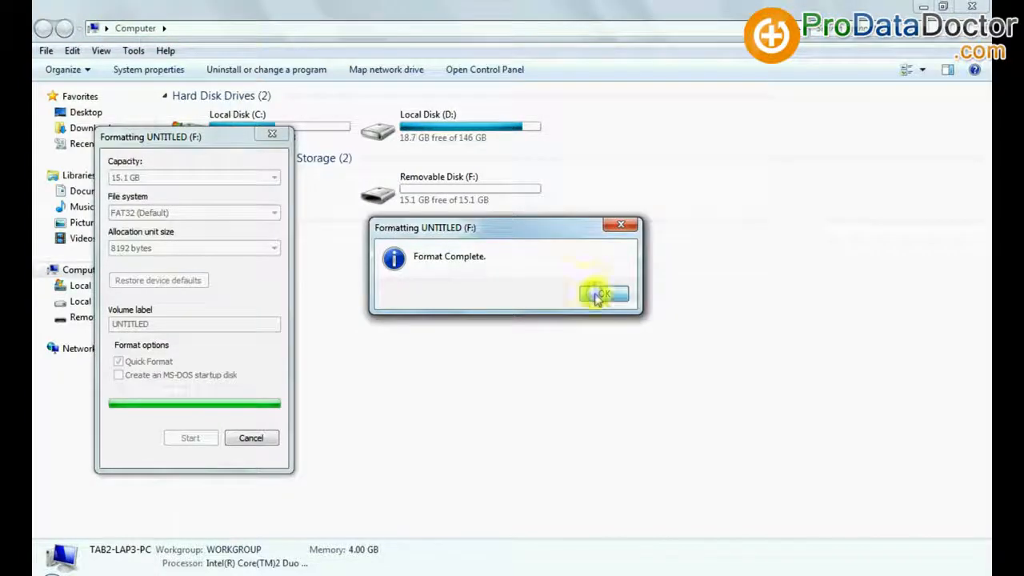
left_click(602, 294)
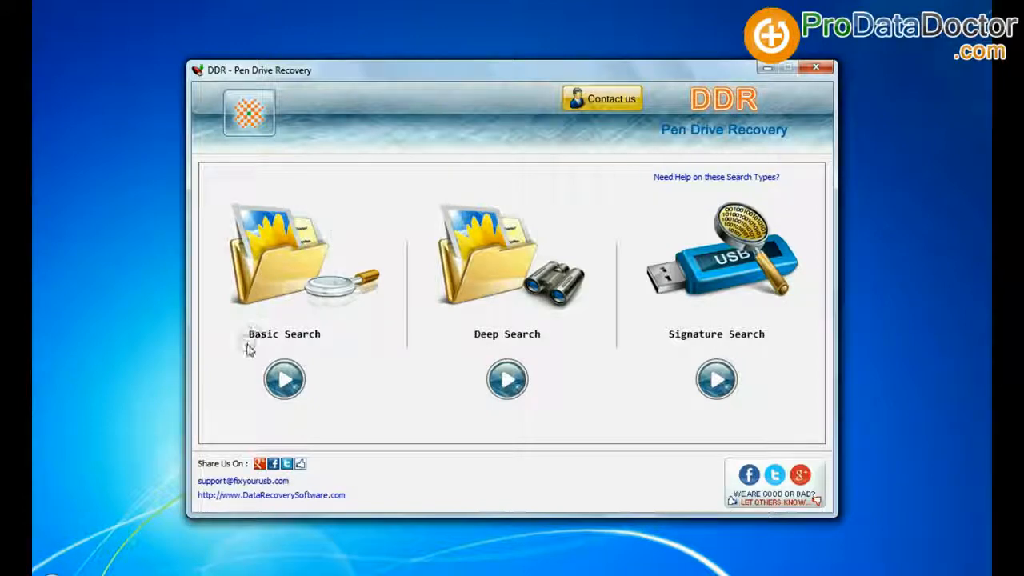
mouse_move(720, 349)
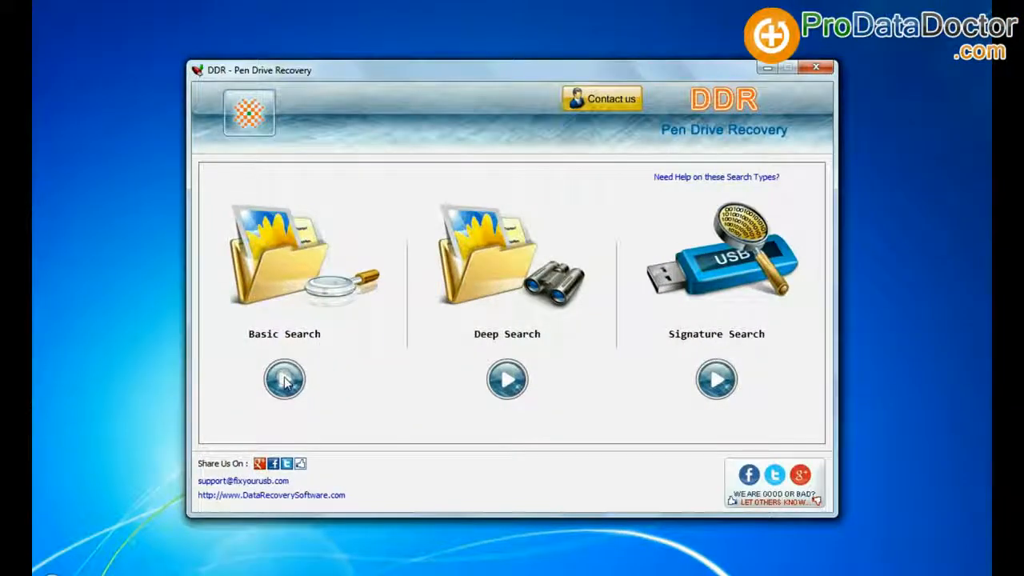
left_click(285, 379)
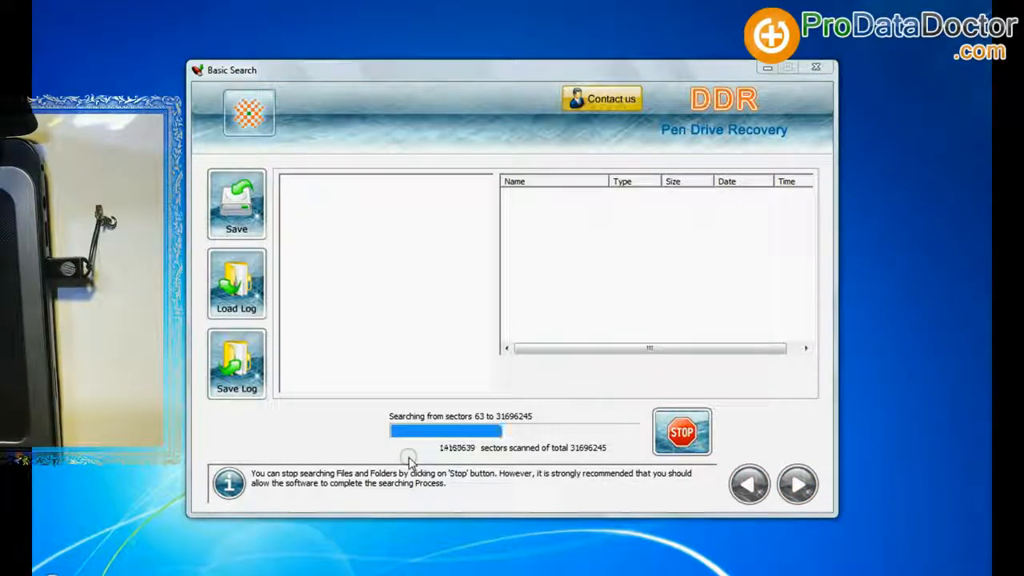
mouse_move(510, 490)
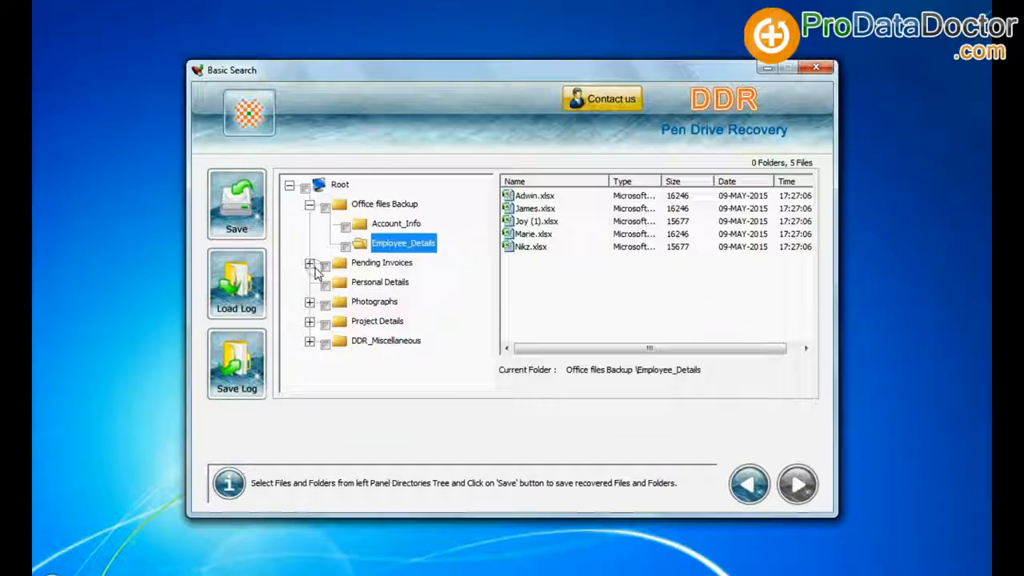
left_click(396, 360)
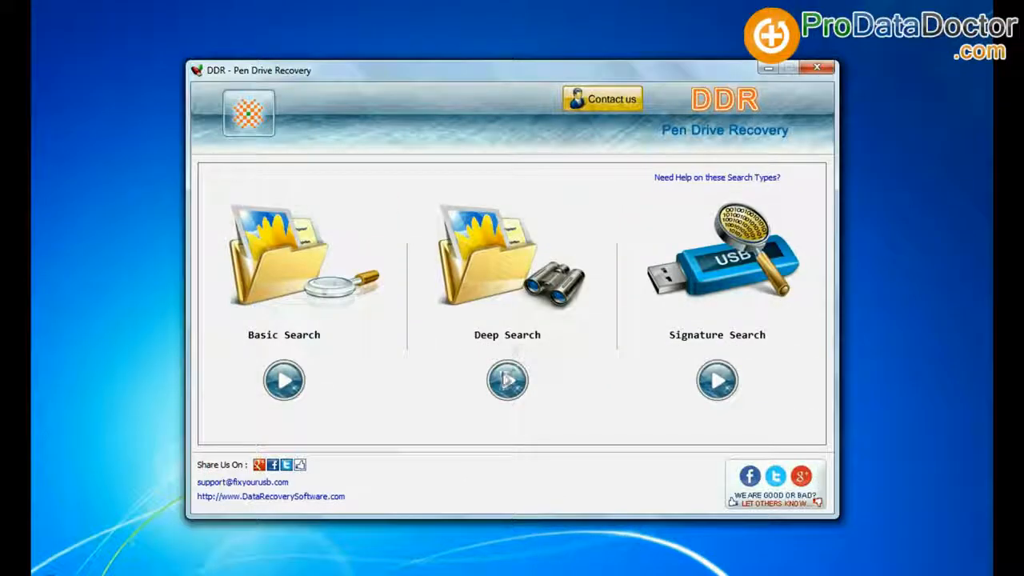
Step: Run a Deep Search on the pen drive's Partition 1 (FAT32)
left_click(507, 380)
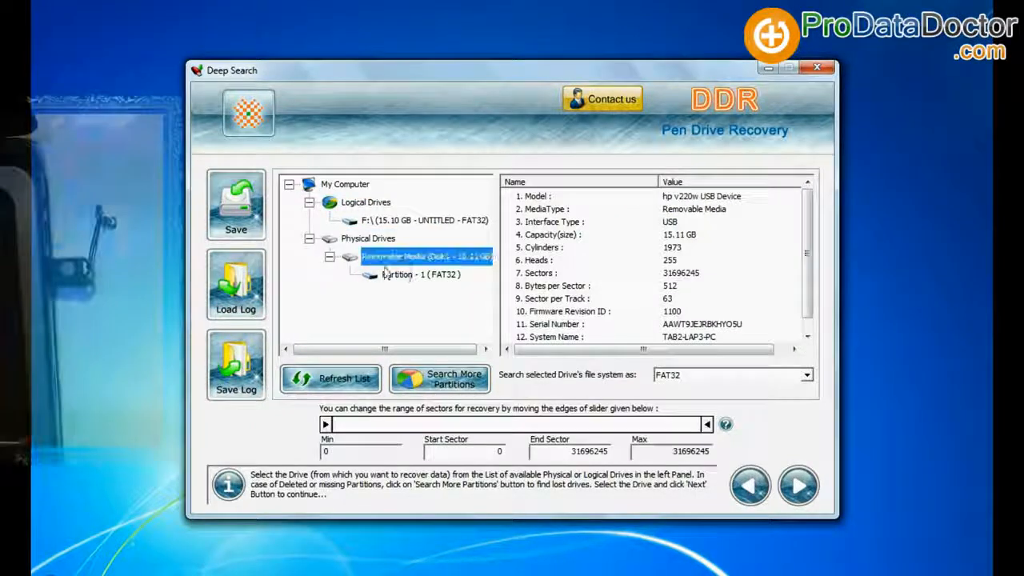
left_click(806, 374)
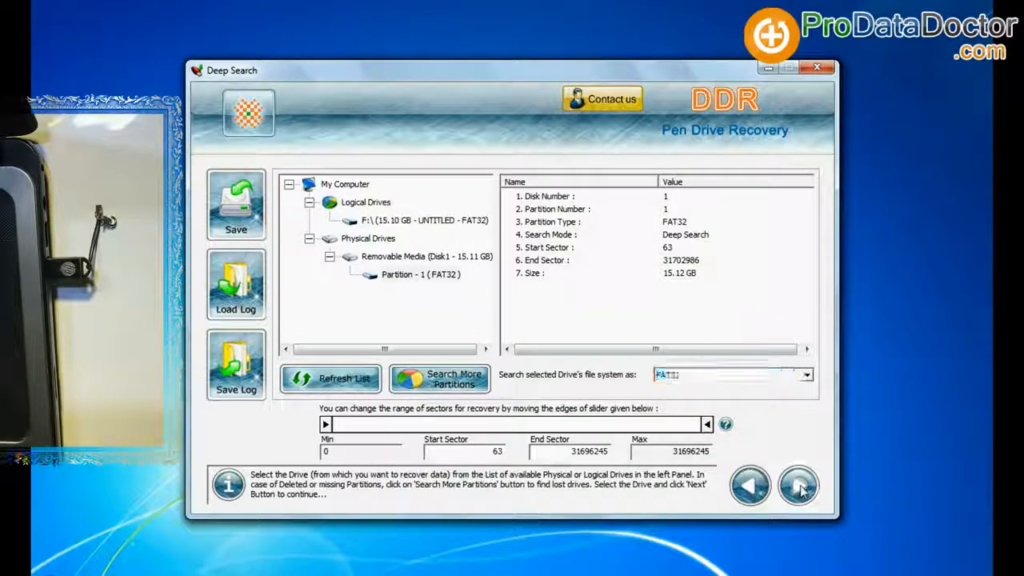
left_click(797, 487)
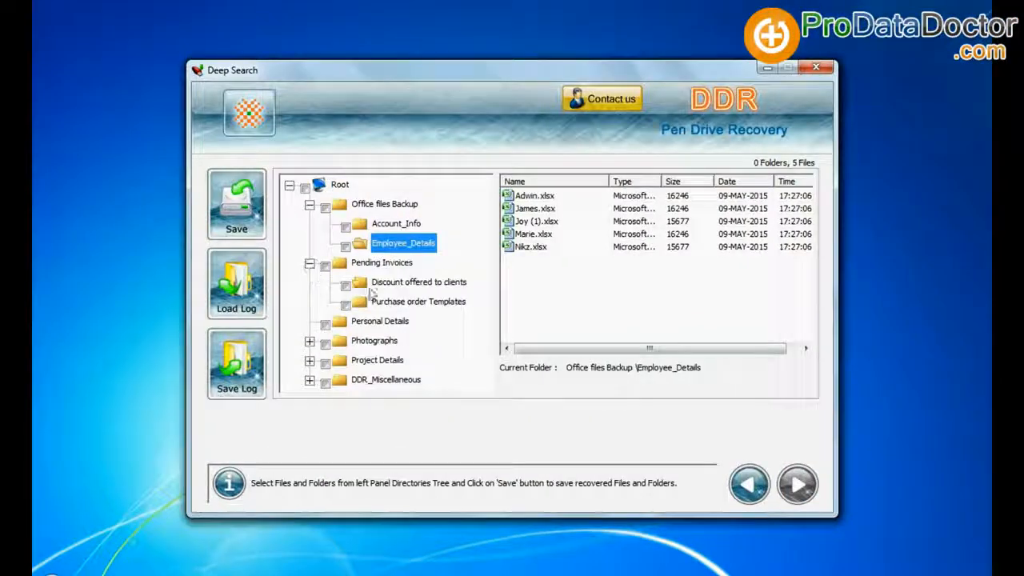
Step: Check the Root folder tree and save all recovered folders to D:\Recovered Data
left_click(395, 339)
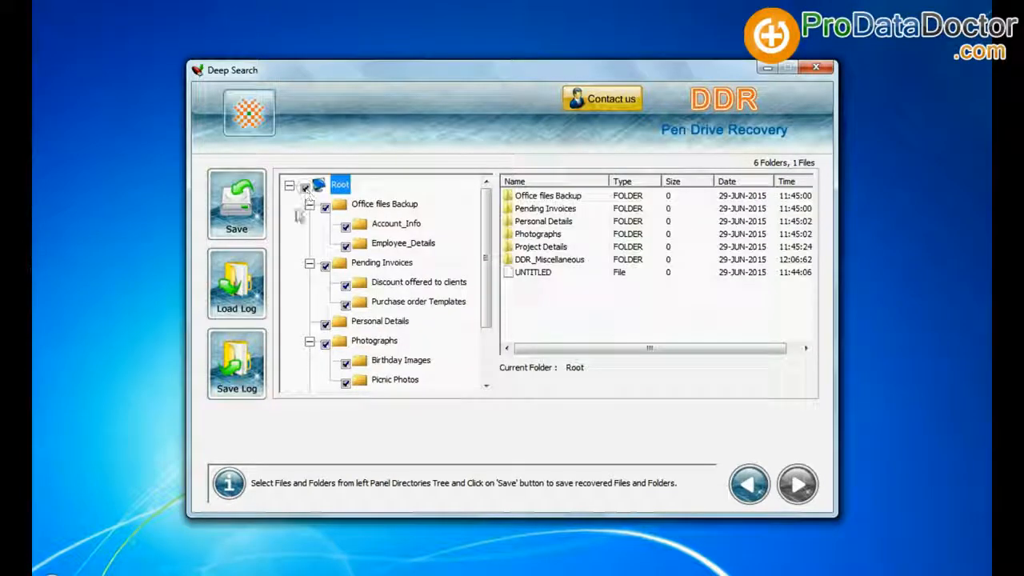
left_click(236, 205)
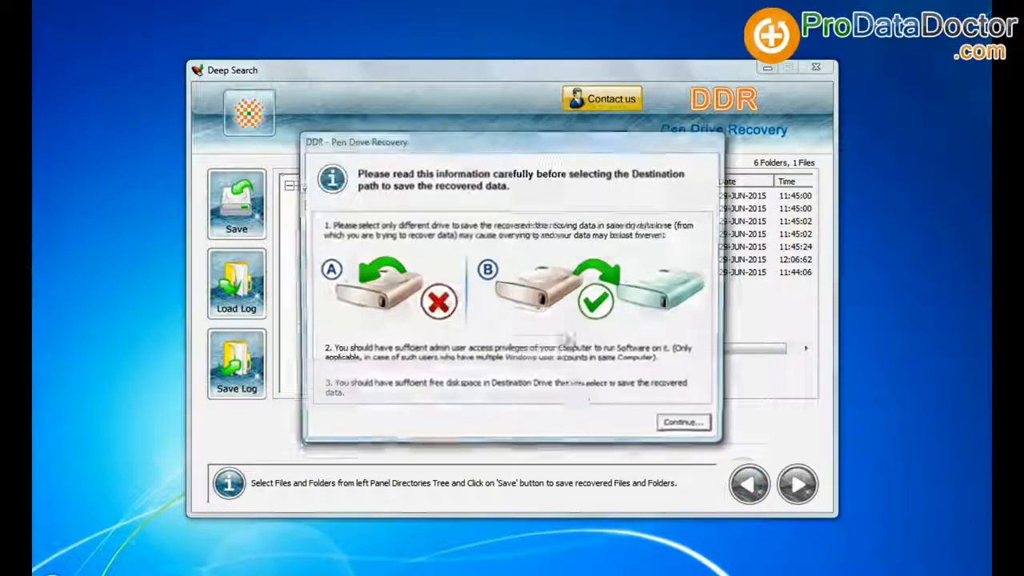
left_click(681, 422)
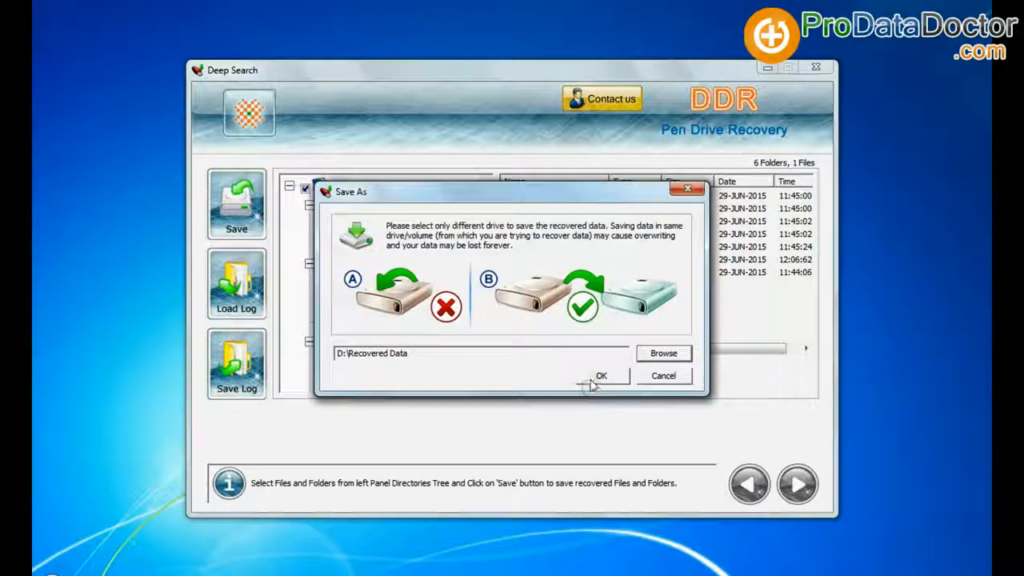
left_click(601, 374)
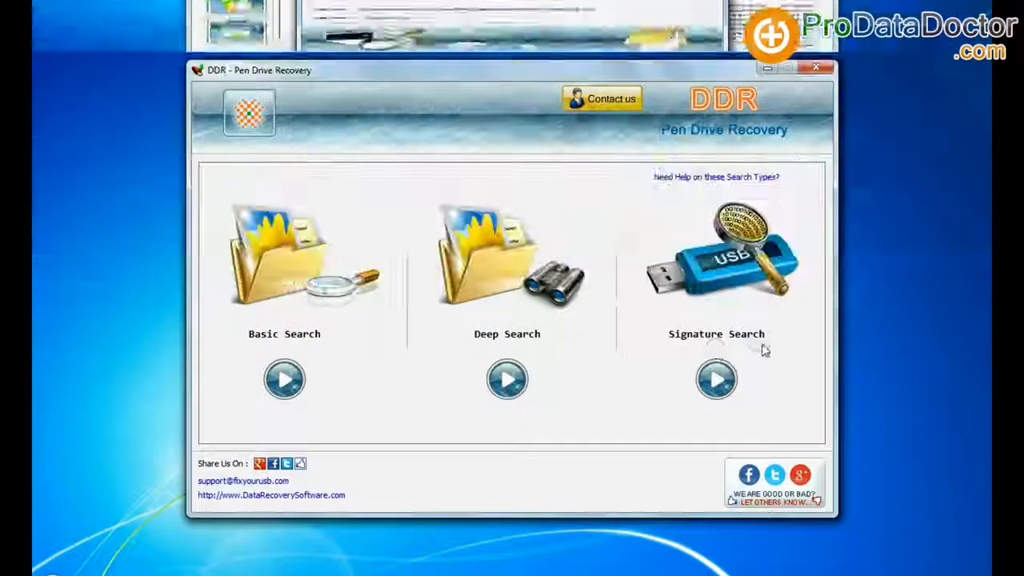
Step: Begin a Signature Search on the pen drive's Partition 1 (FAT32)
left_click(717, 379)
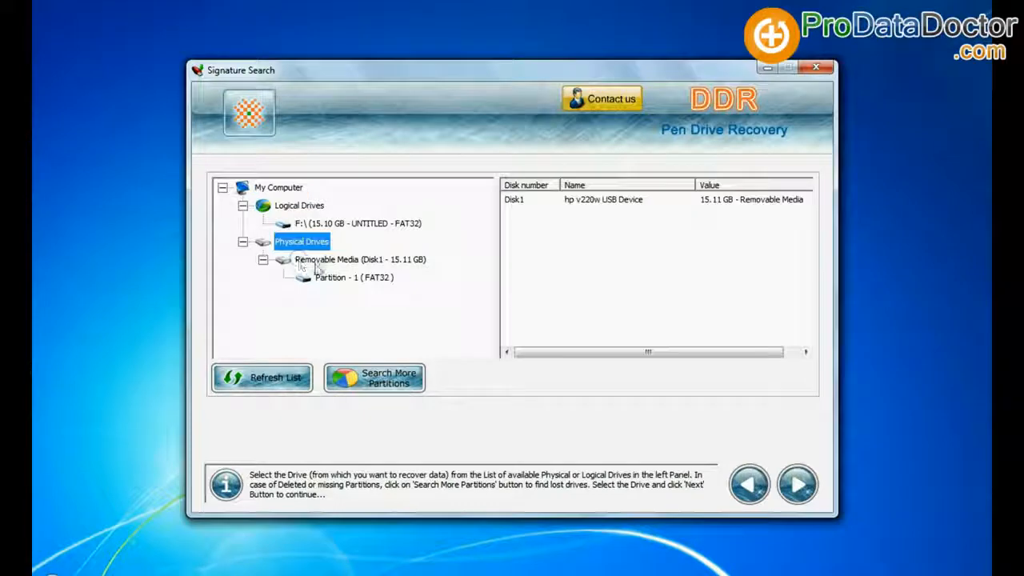
left_click(352, 277)
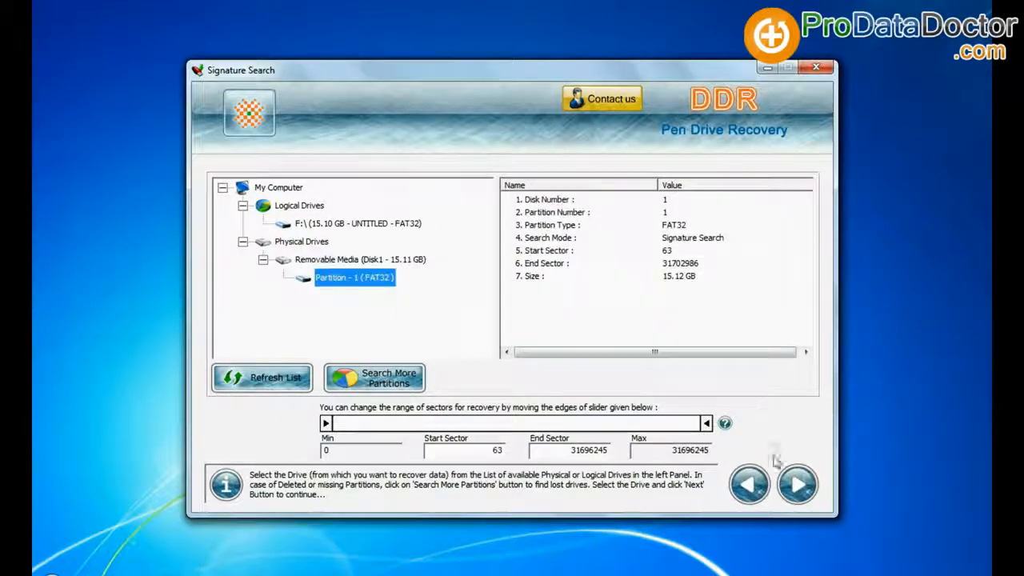
left_click(796, 483)
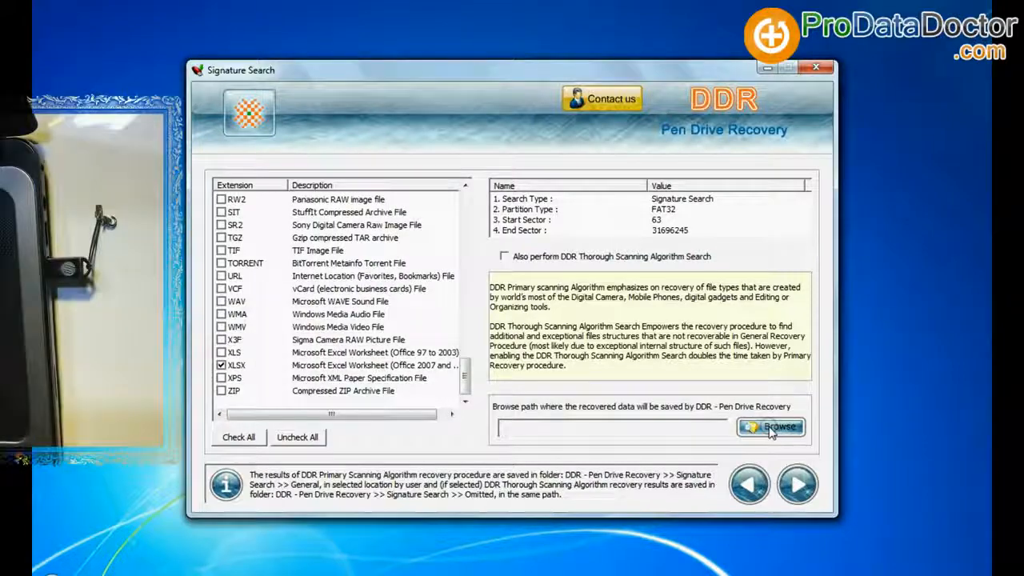
Step: Set the destination to the Recovered Data folder and run the signature scan
left_click(770, 426)
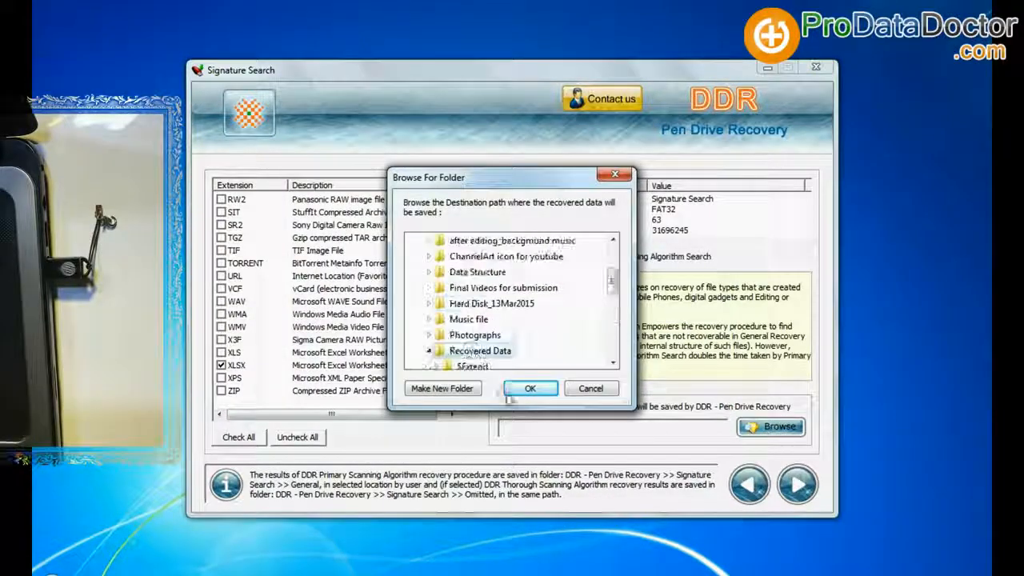
left_click(530, 389)
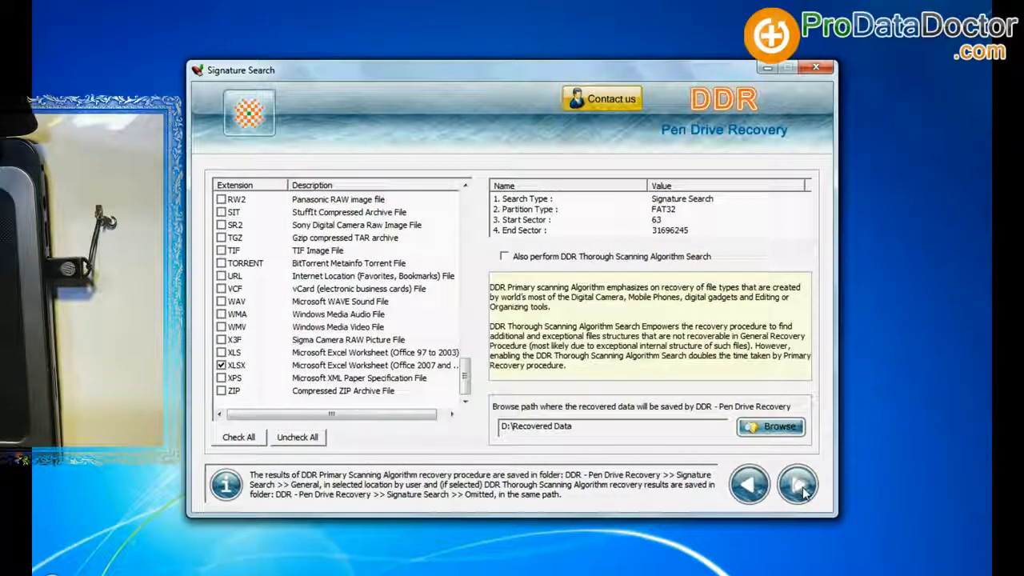
left_click(796, 483)
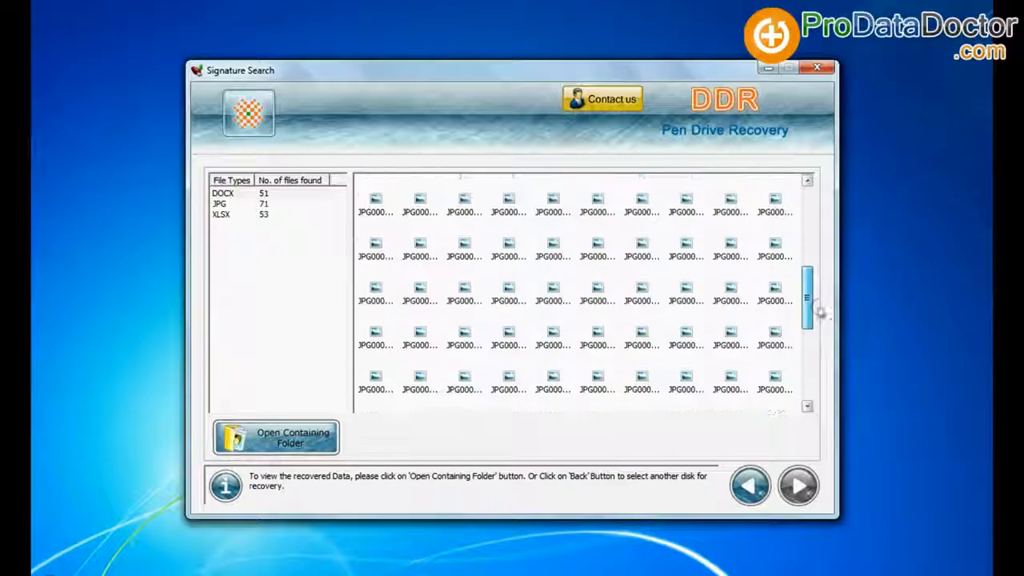
scroll("down", 3)
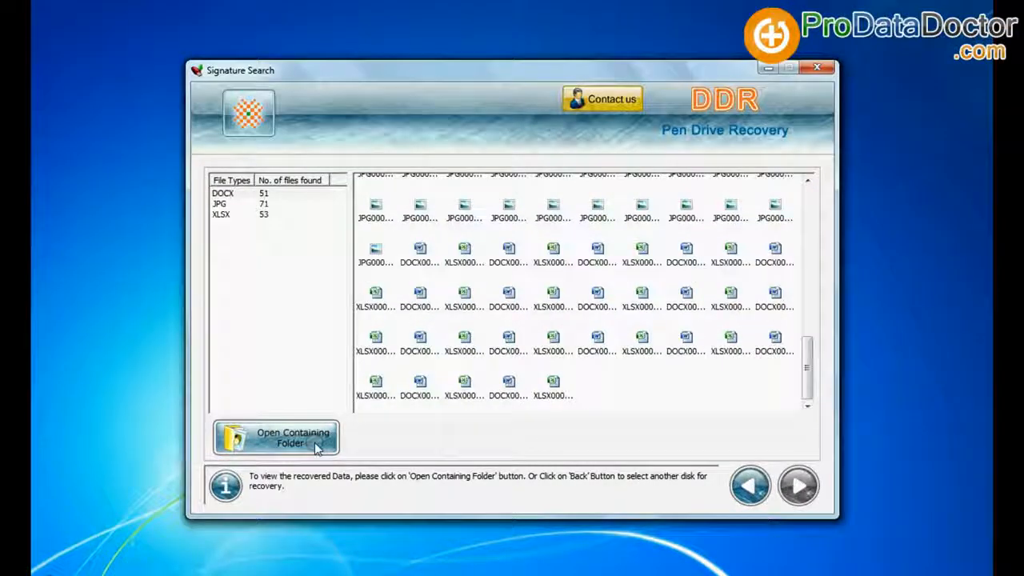
Step: View the recovered DOCX, JPG and XLSX files in D:\Recovered Data's Signature Search folder
left_click(275, 438)
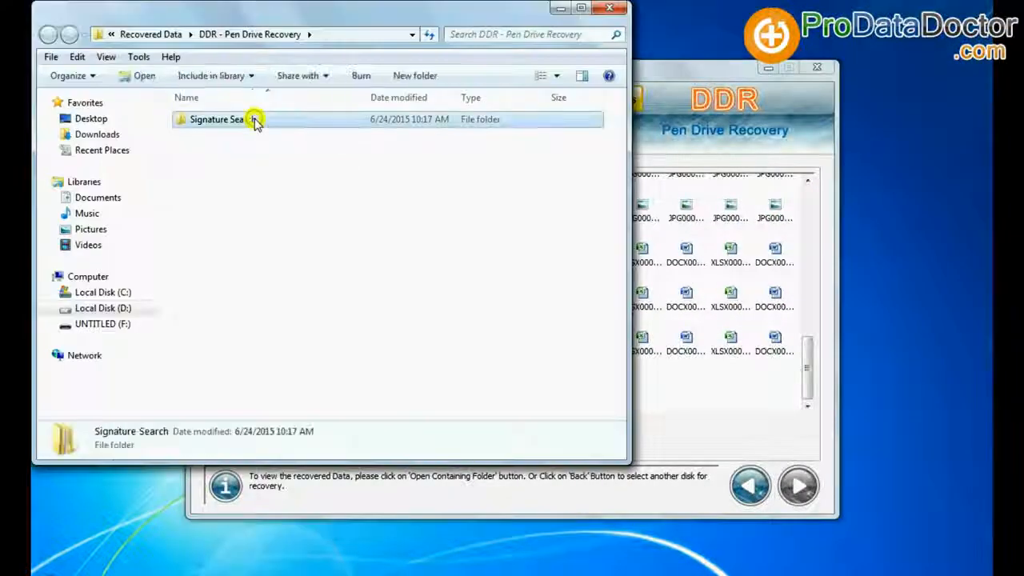
double_click(216, 119)
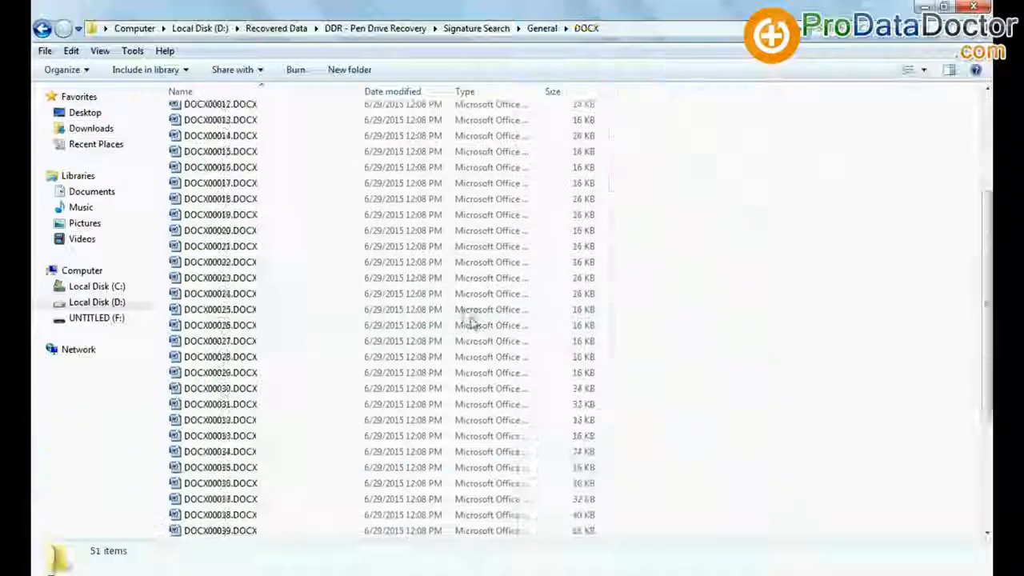